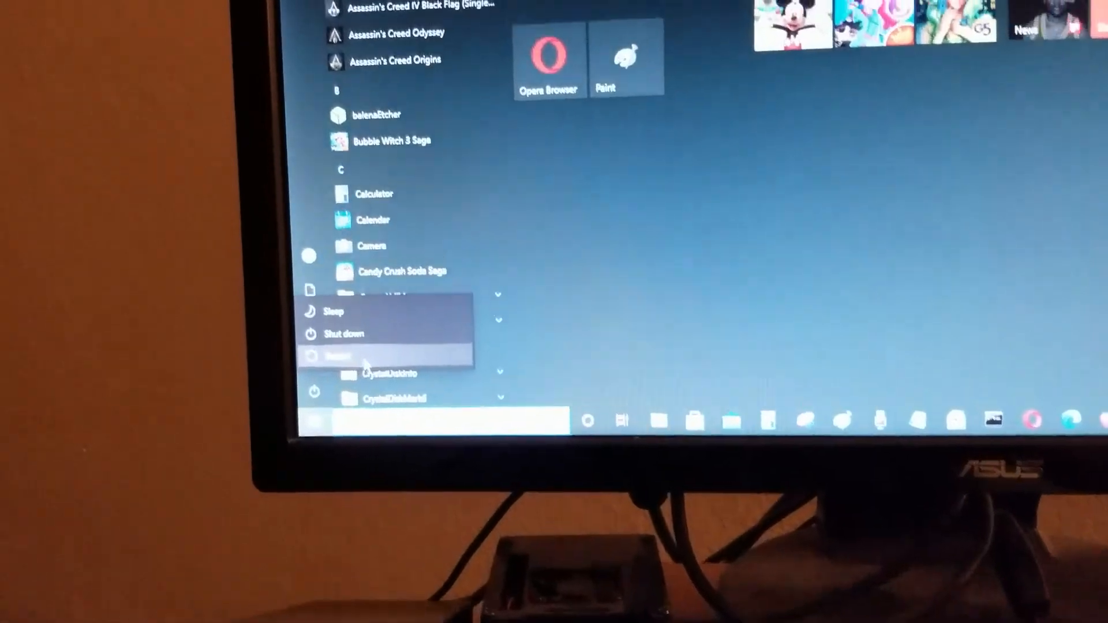
- Restart Windows 10 from the Start menu power options to boot into the BIOS
click(337, 355)
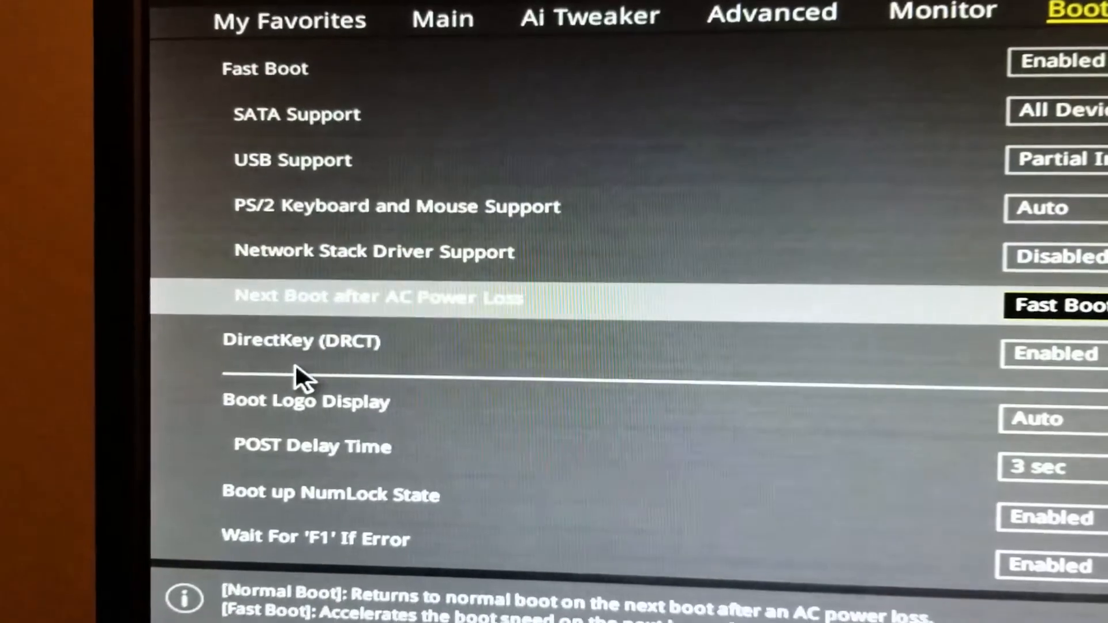
- Scroll down the Boot tab and open the CSM (Compatibility Support Module) page
scroll(down, 3)
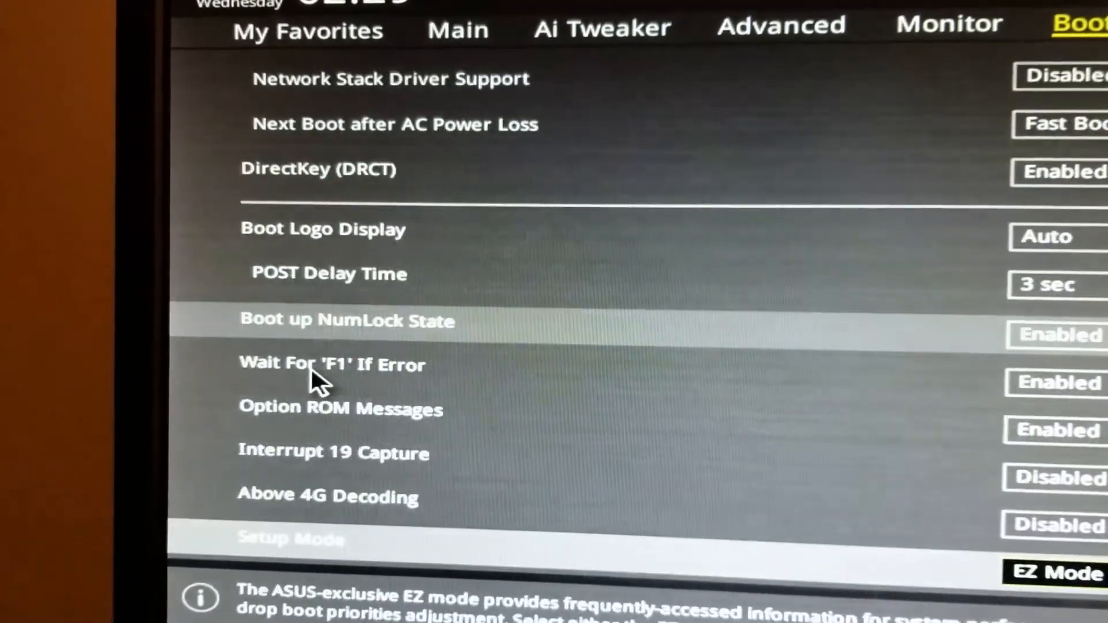
scroll(down, 3)
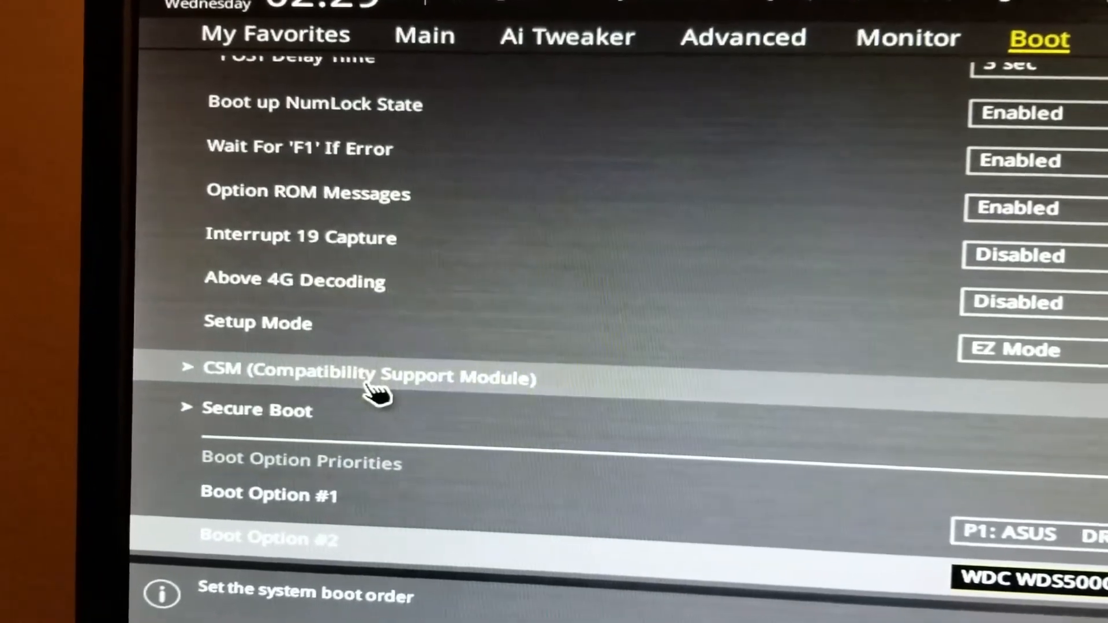
click(368, 374)
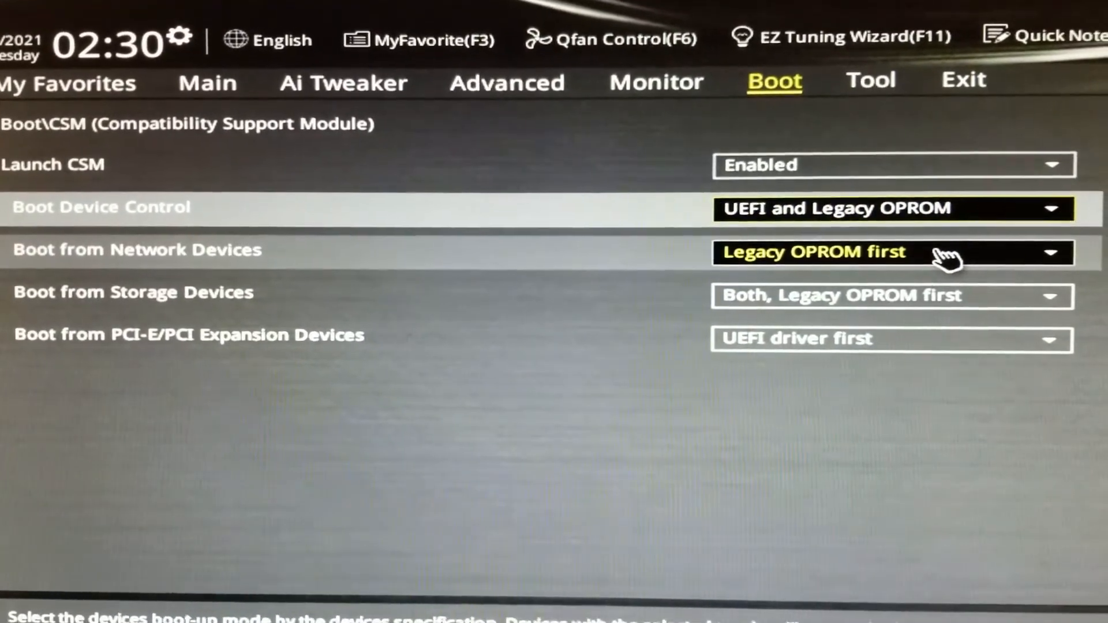
mouse_move(904, 311)
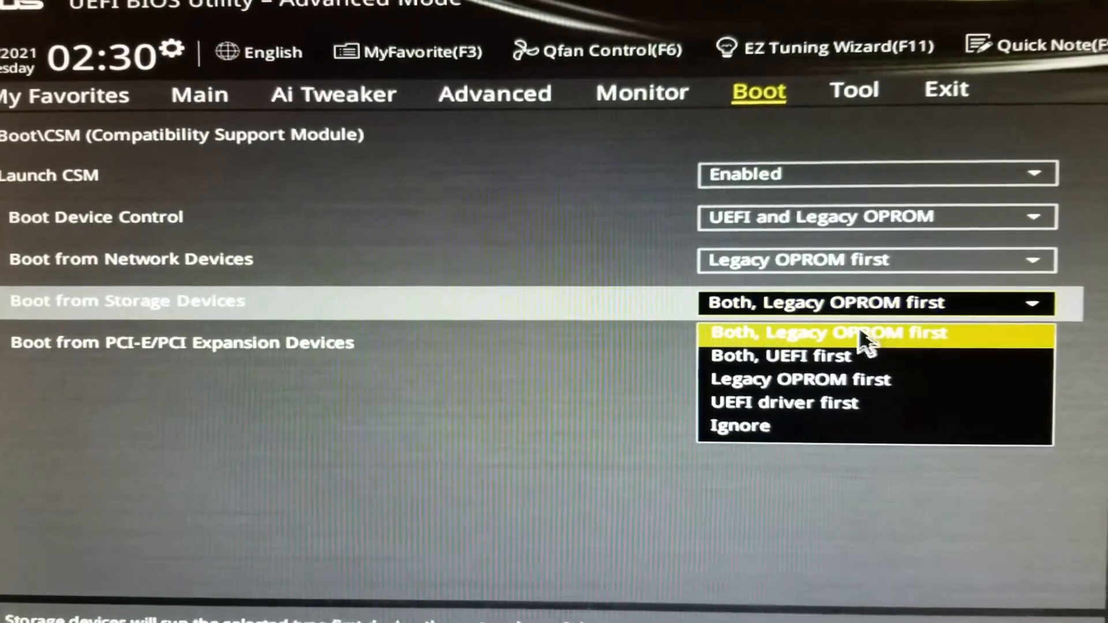
mouse_move(883, 385)
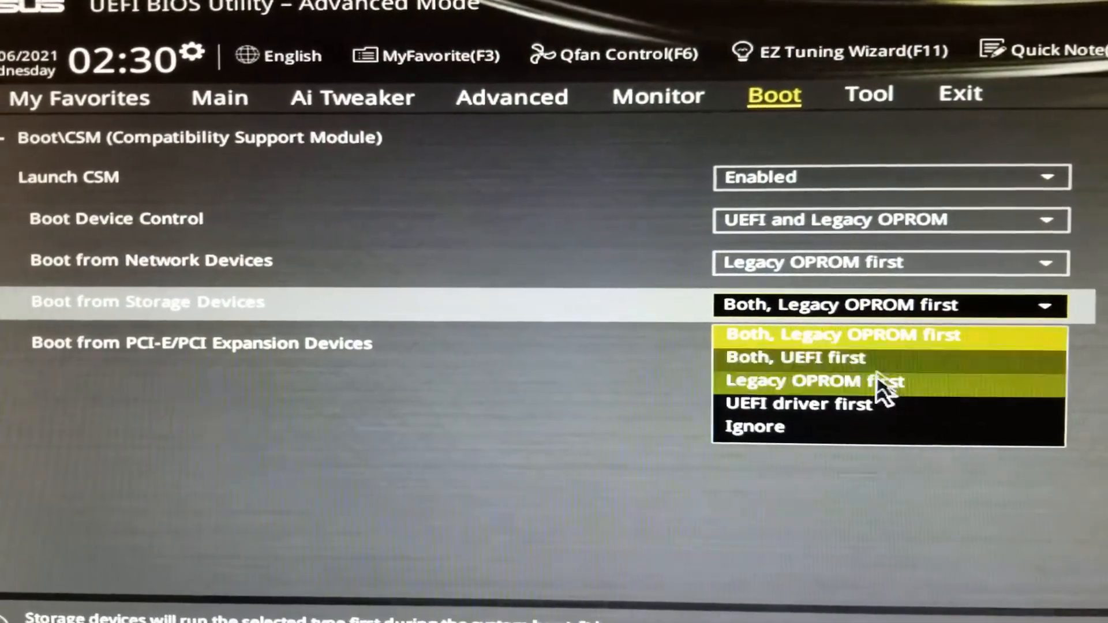
- Leave Boot from Storage Devices at Both, Legacy OPROM first and return to Boot
click(798, 403)
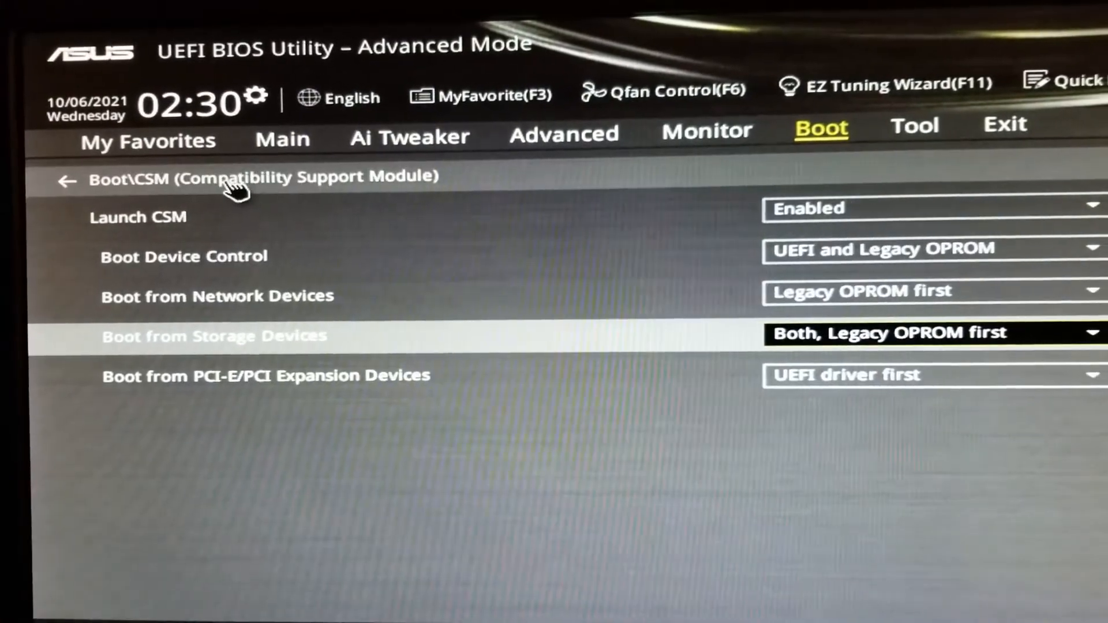
click(66, 180)
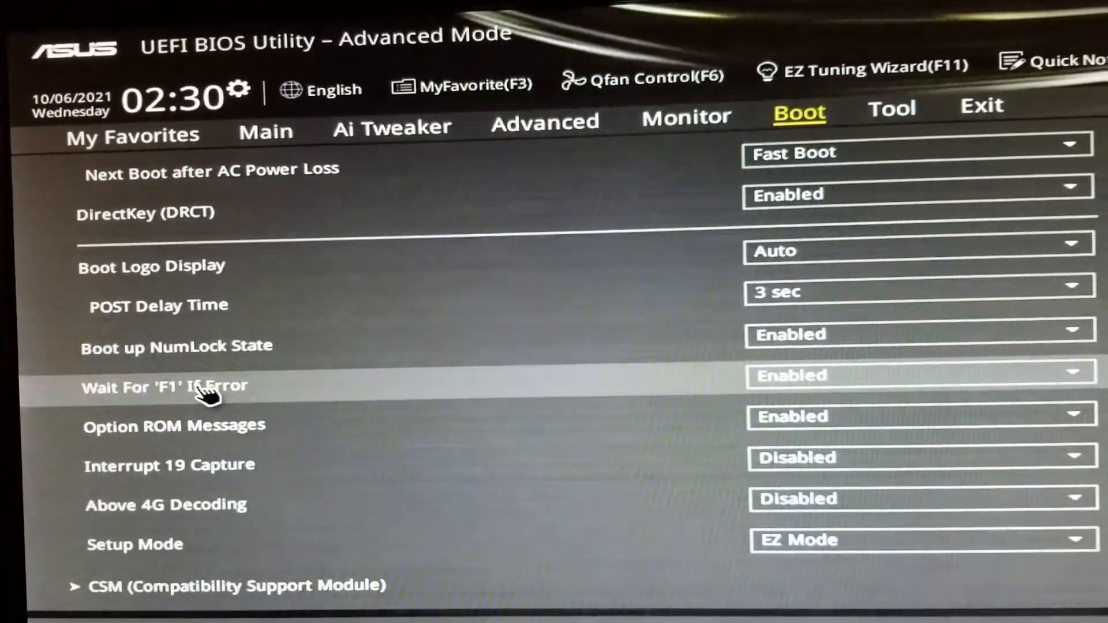
- Keep the Secure Boot OS Type at Windows UEFI mode, then go to Exit
scroll(down, 3)
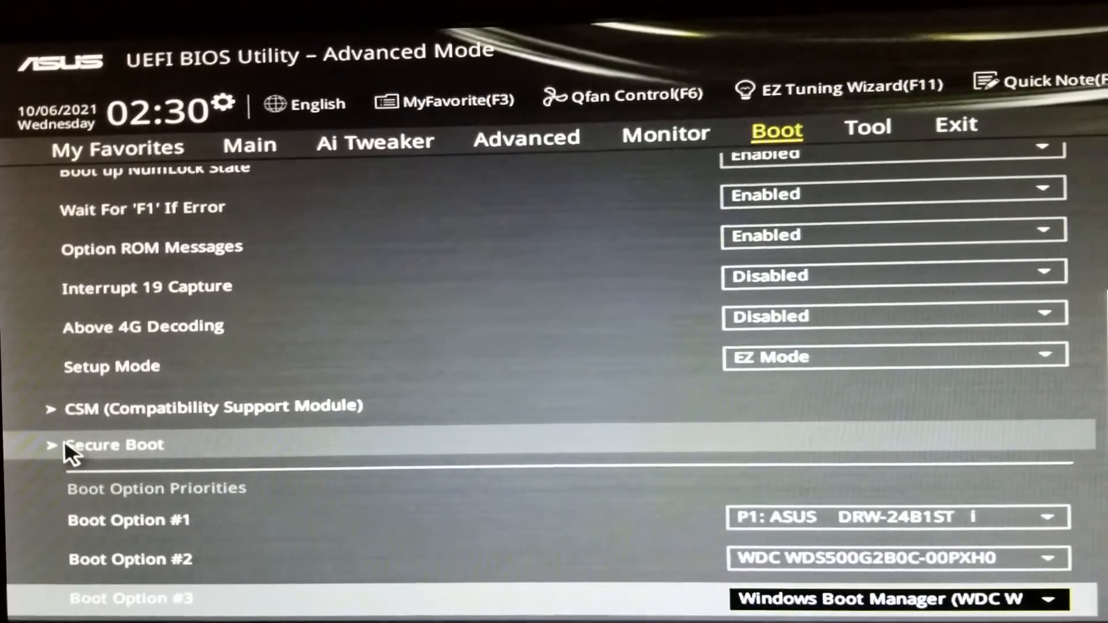
scroll(down, 3)
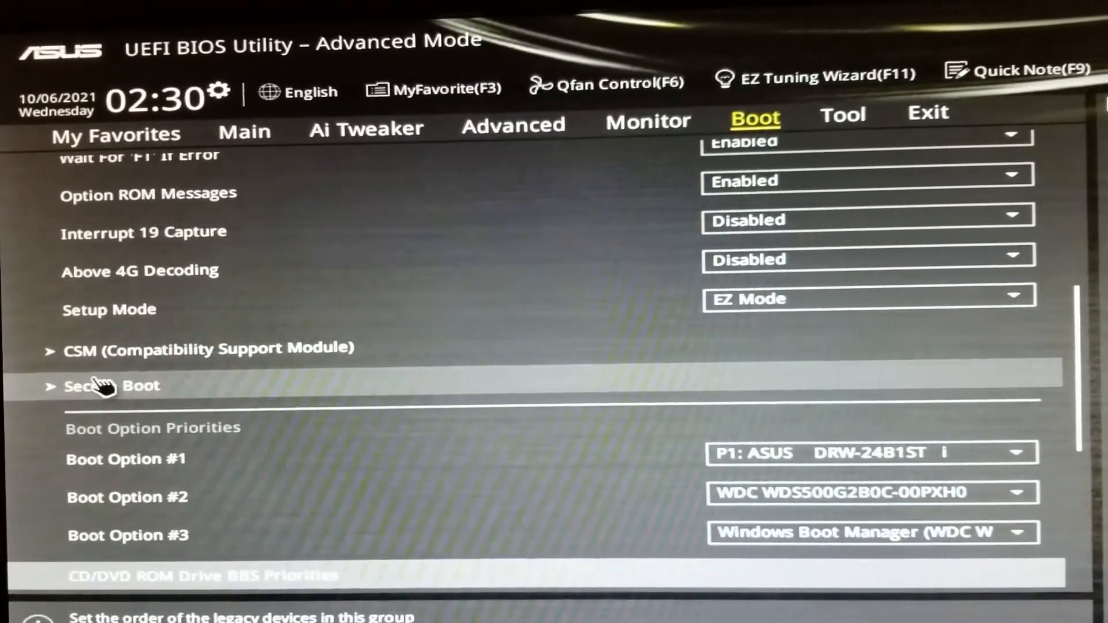
click(114, 385)
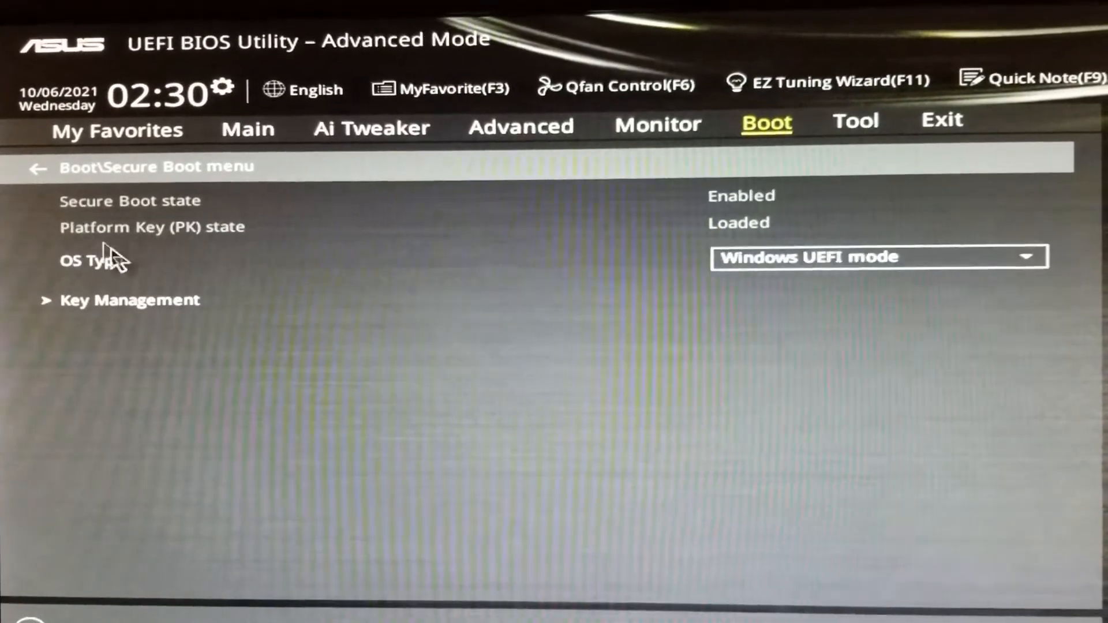
click(879, 257)
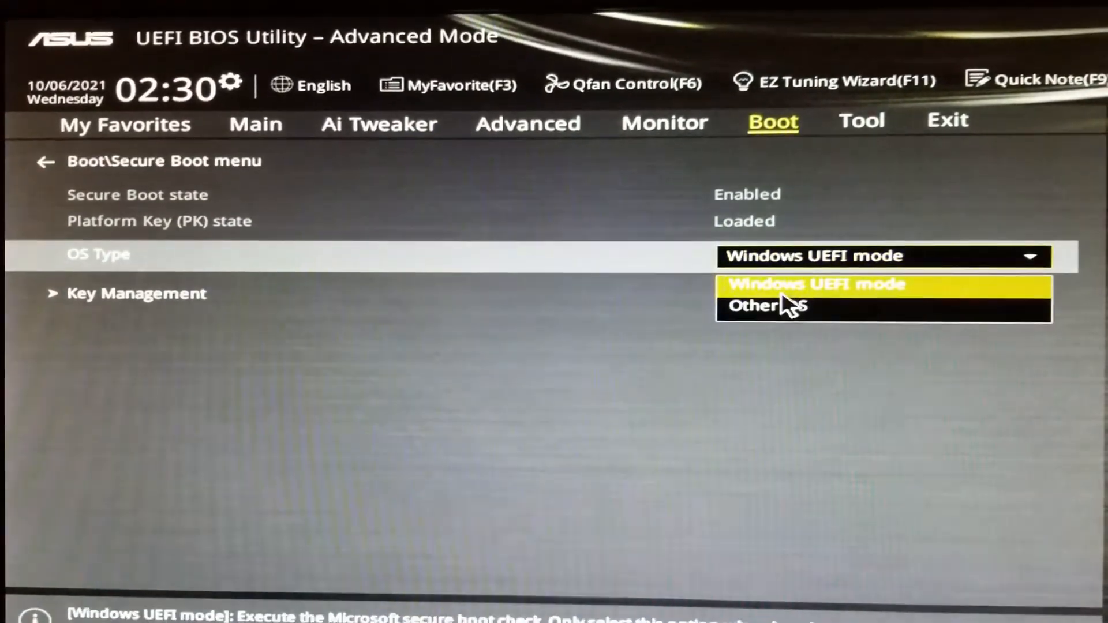
click(814, 284)
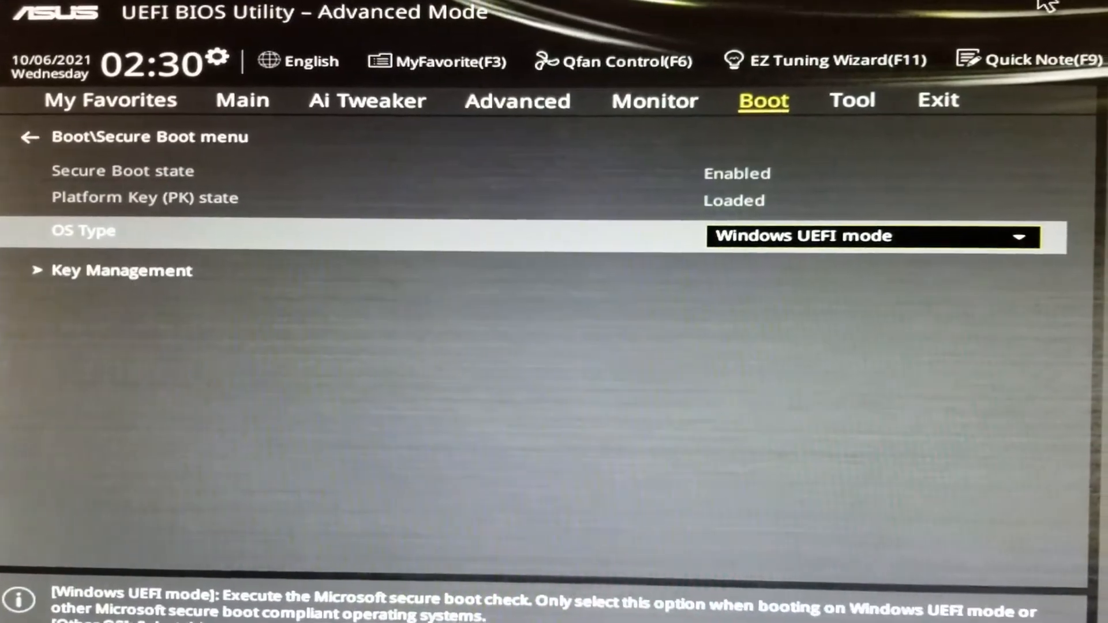
click(937, 100)
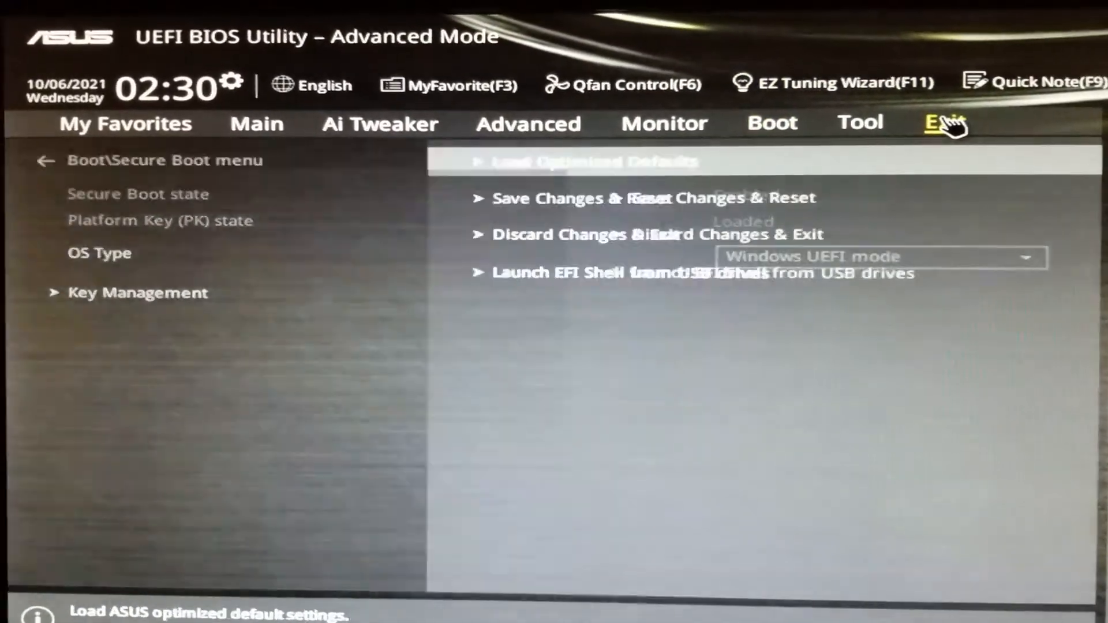
- Choose Save Changes & Reset to bring up its confirmation dialog
click(945, 123)
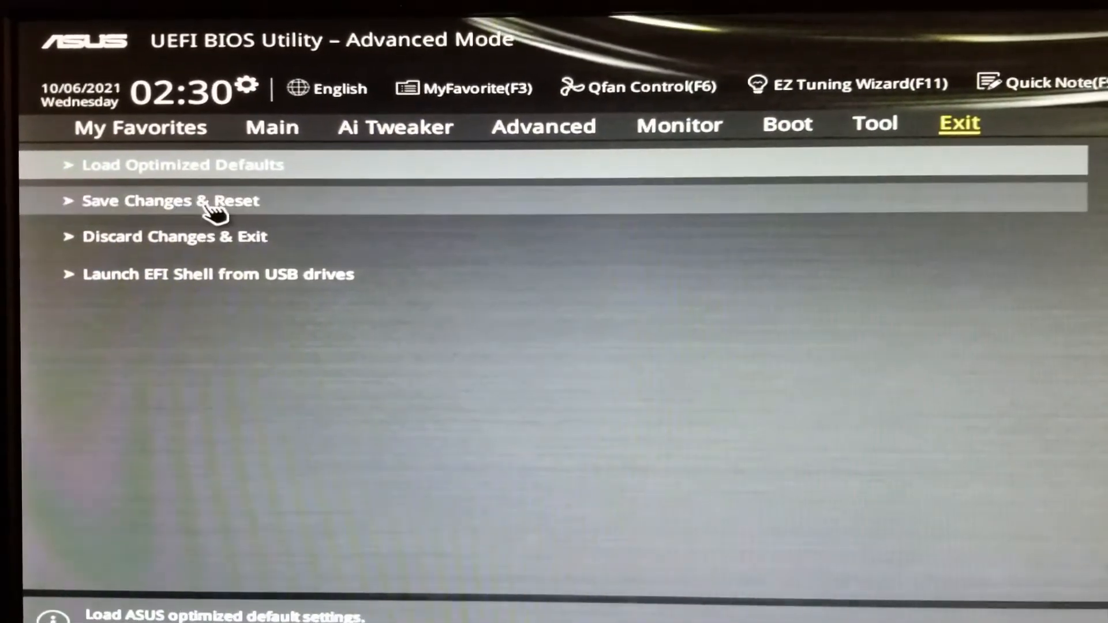
click(170, 201)
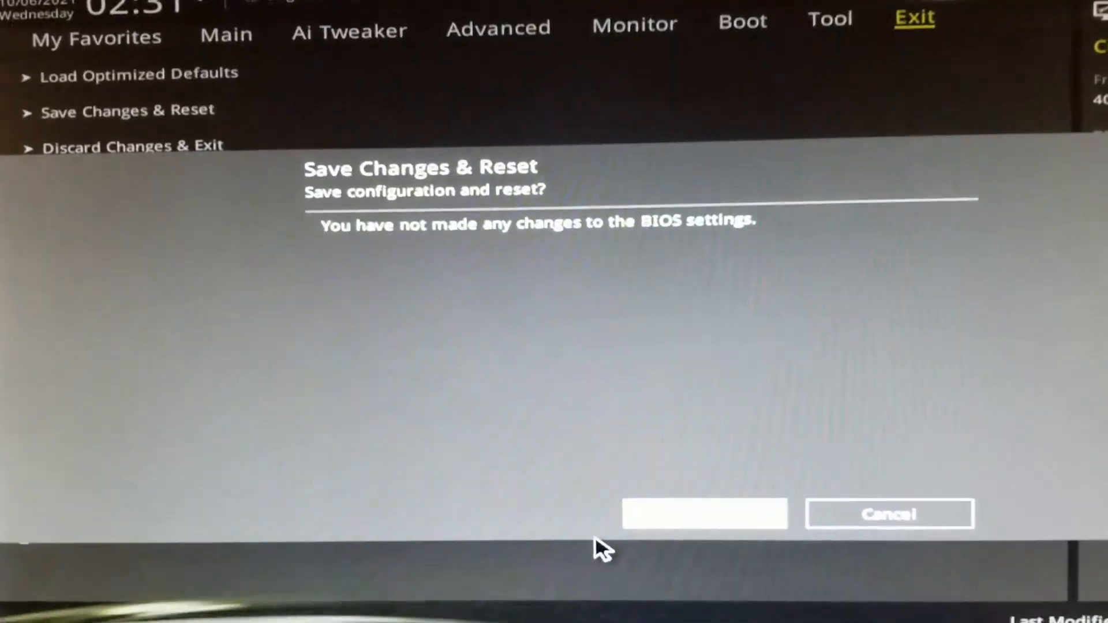